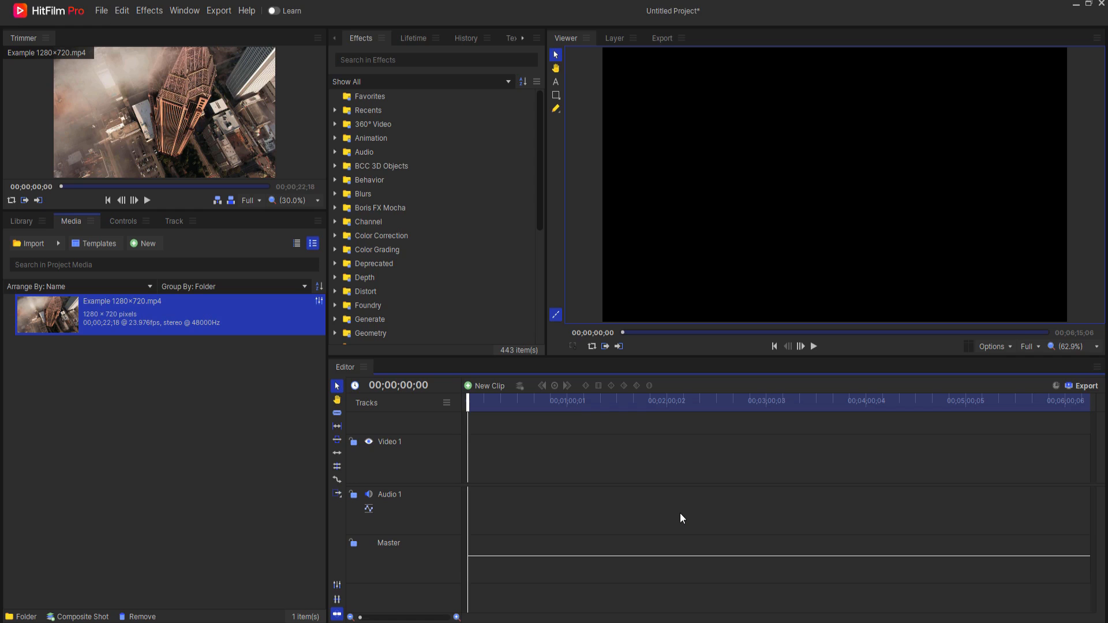
mouse_move(292, 406)
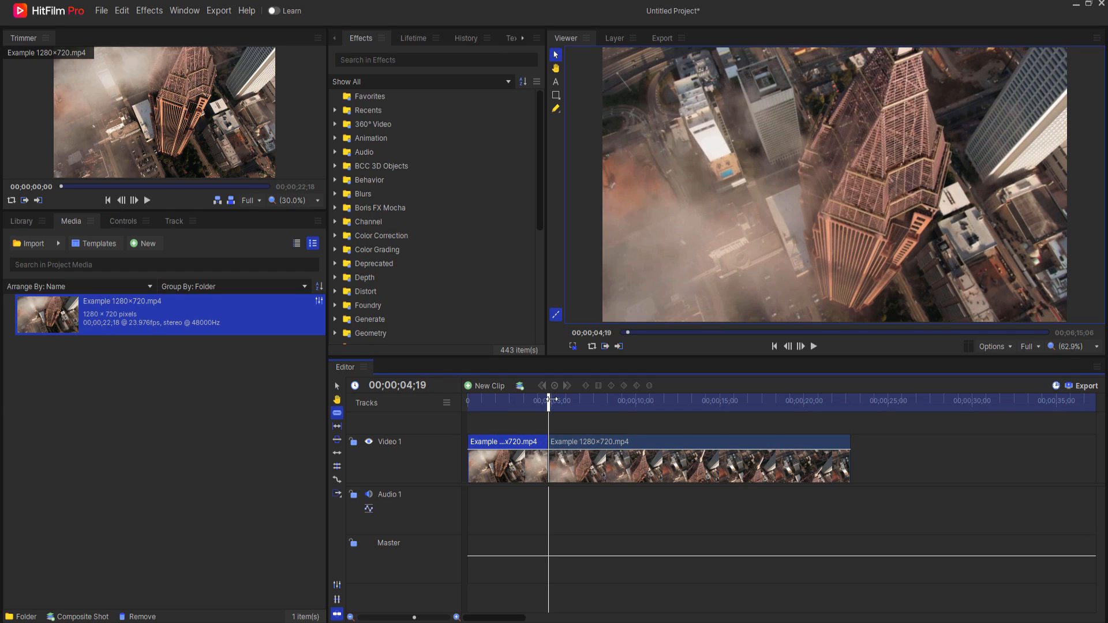
Step: Place the aerial city clip on Video 1 and scrub around five seconds to preview it
left_click(678, 401)
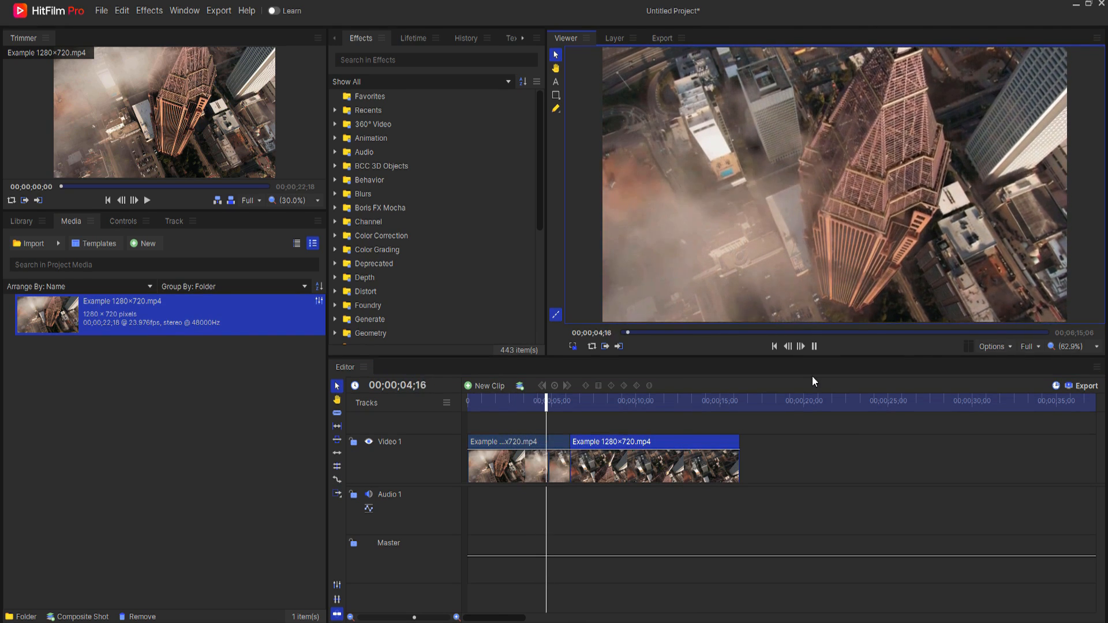
left_click(812, 345)
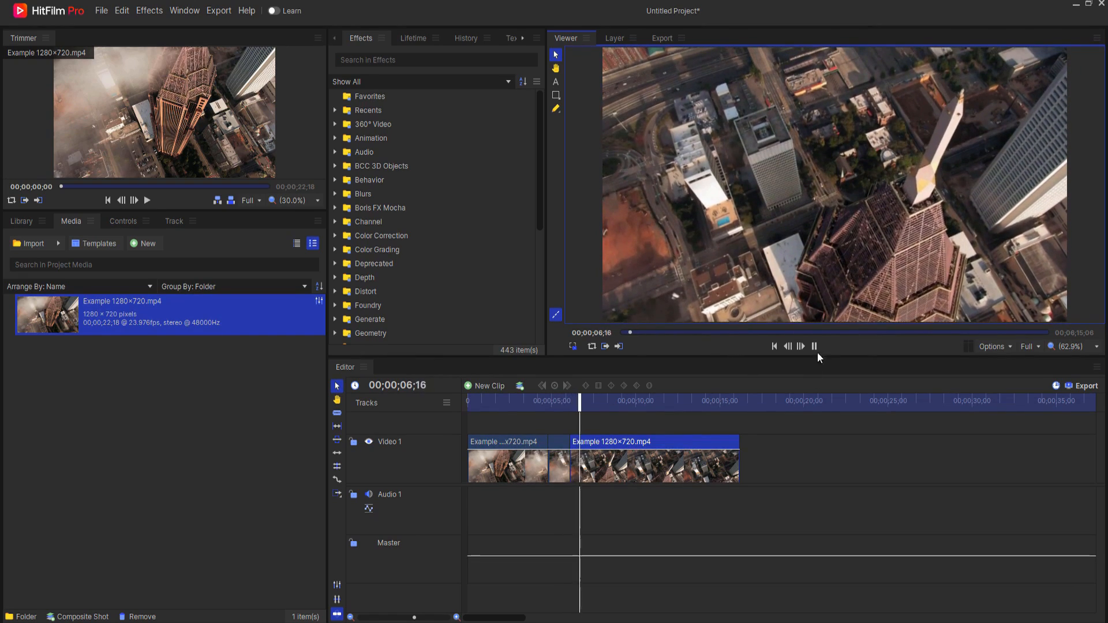
left_click_drag(580, 401, 554, 400)
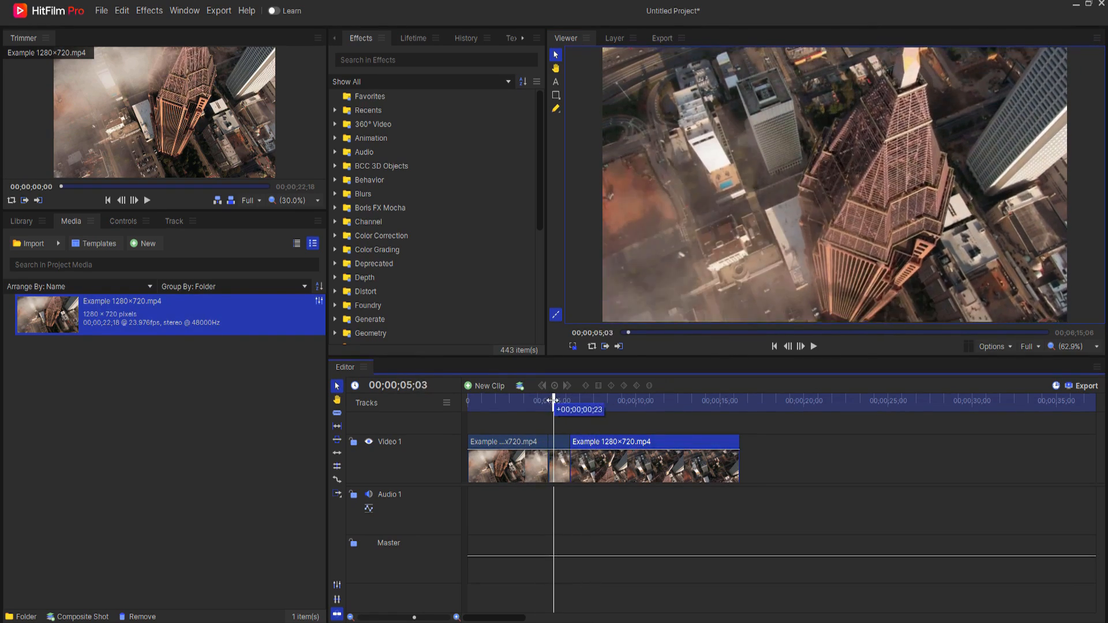
left_click_drag(555, 400, 546, 401)
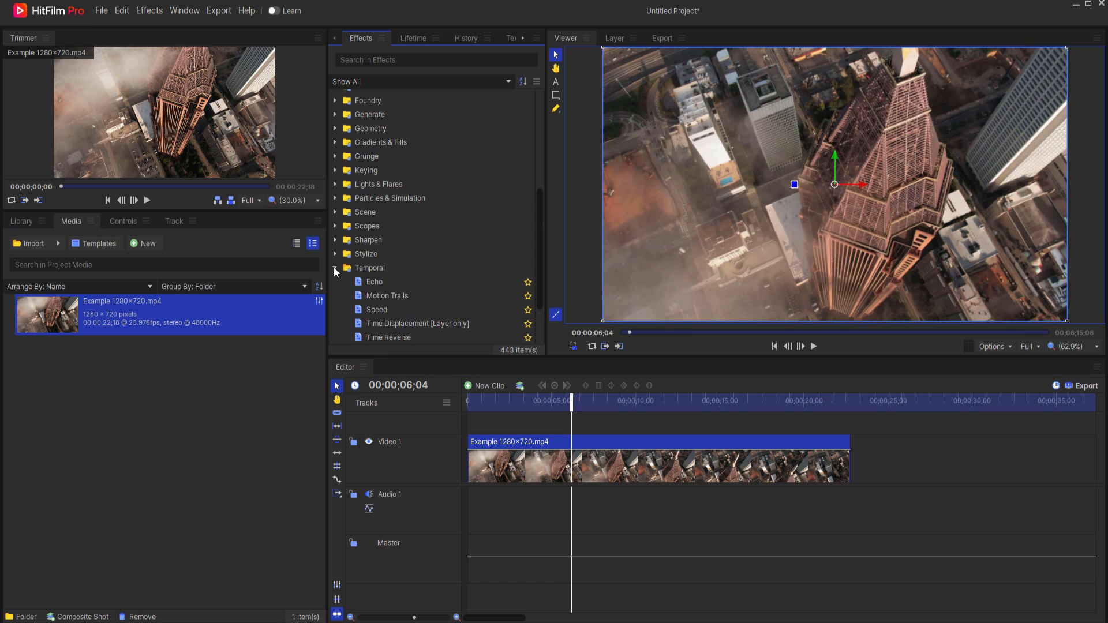
mouse_move(385, 289)
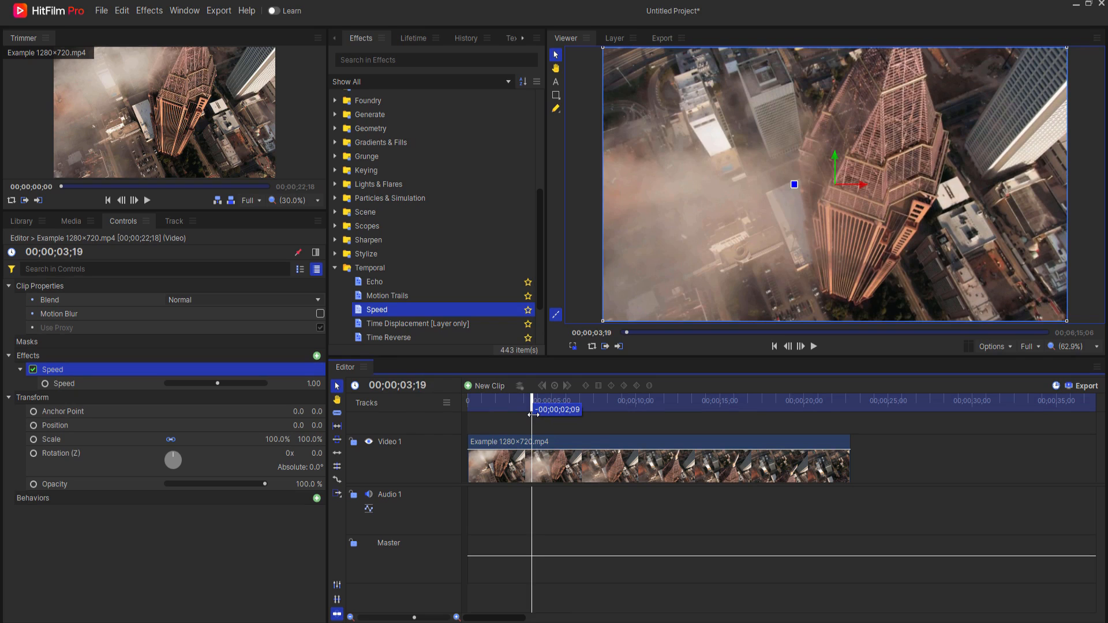
Step: Keyframe Speed from 1.00 at about three seconds up to 20 and back to 1.00
left_click_drag(531, 415, 522, 414)
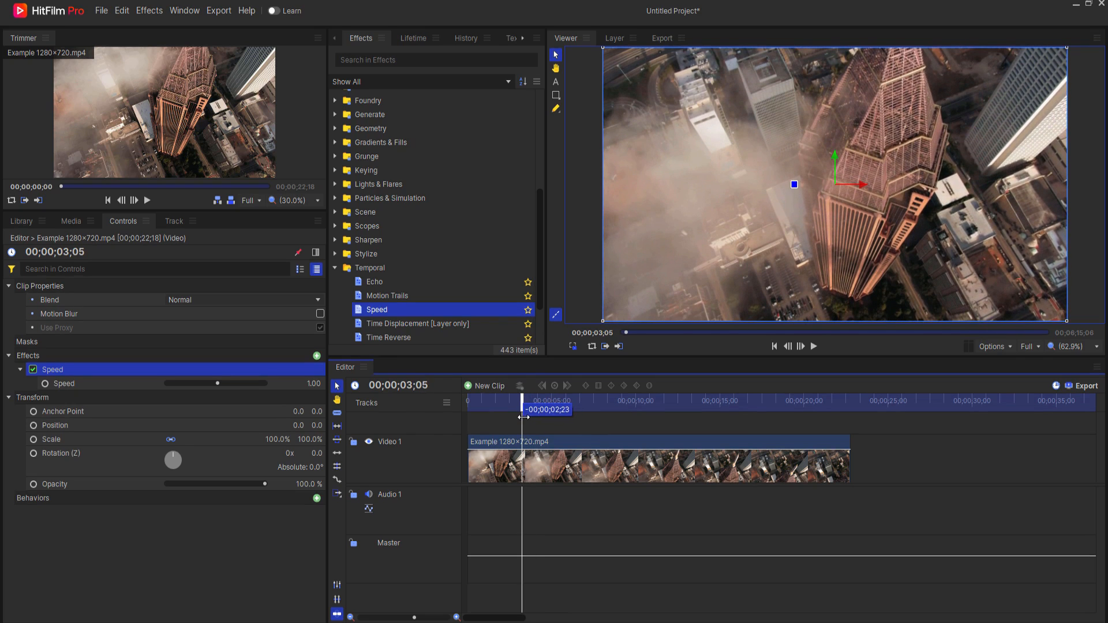
left_click(63, 383)
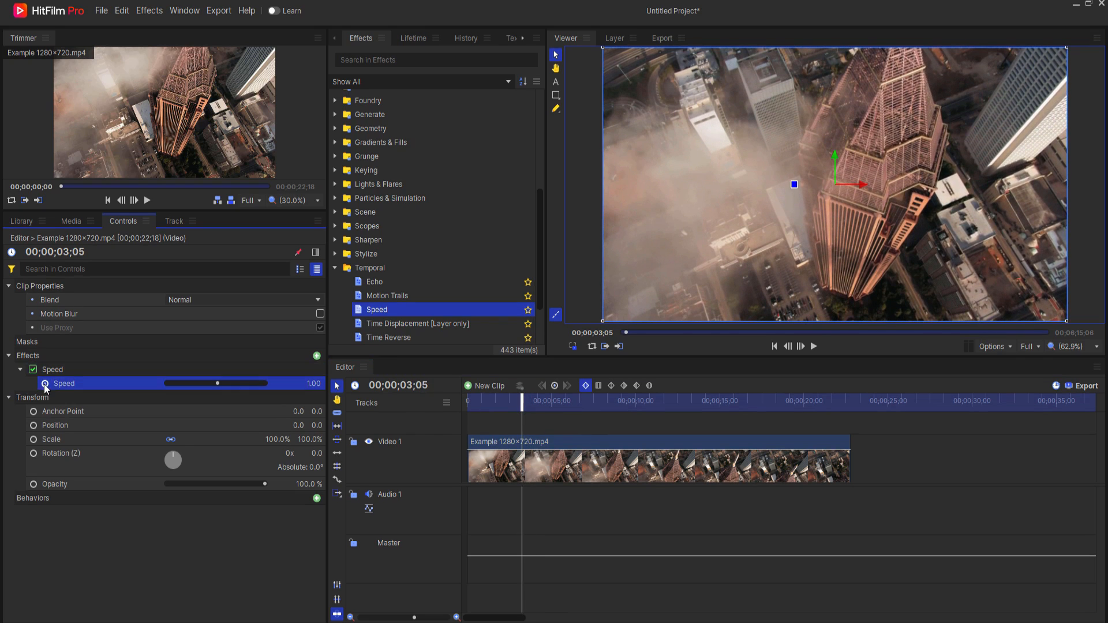
mouse_move(412, 398)
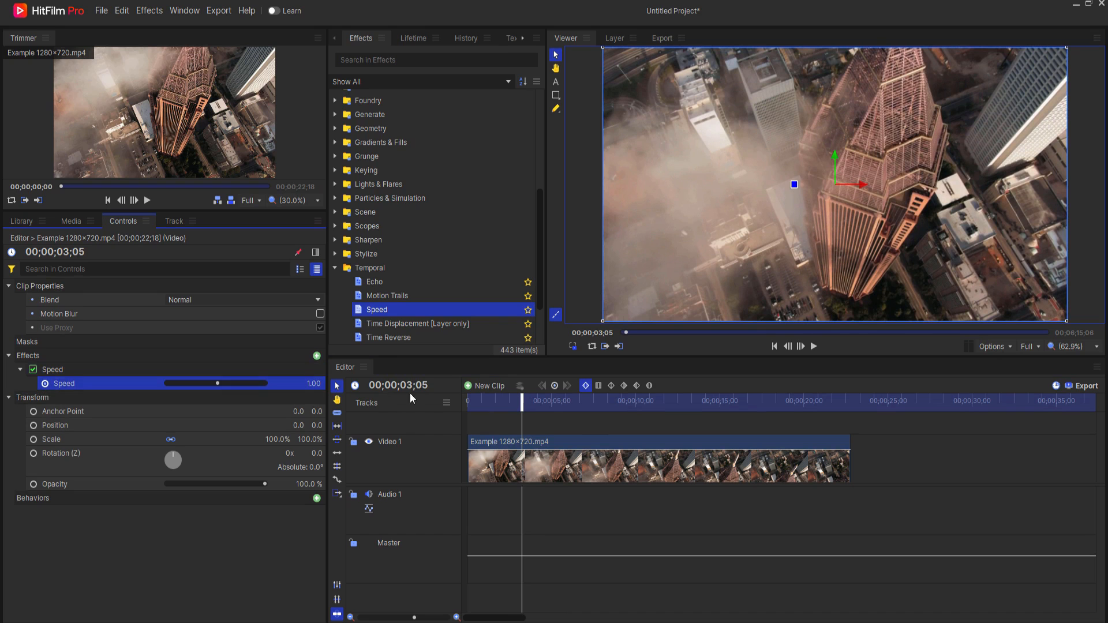
left_click(398, 385)
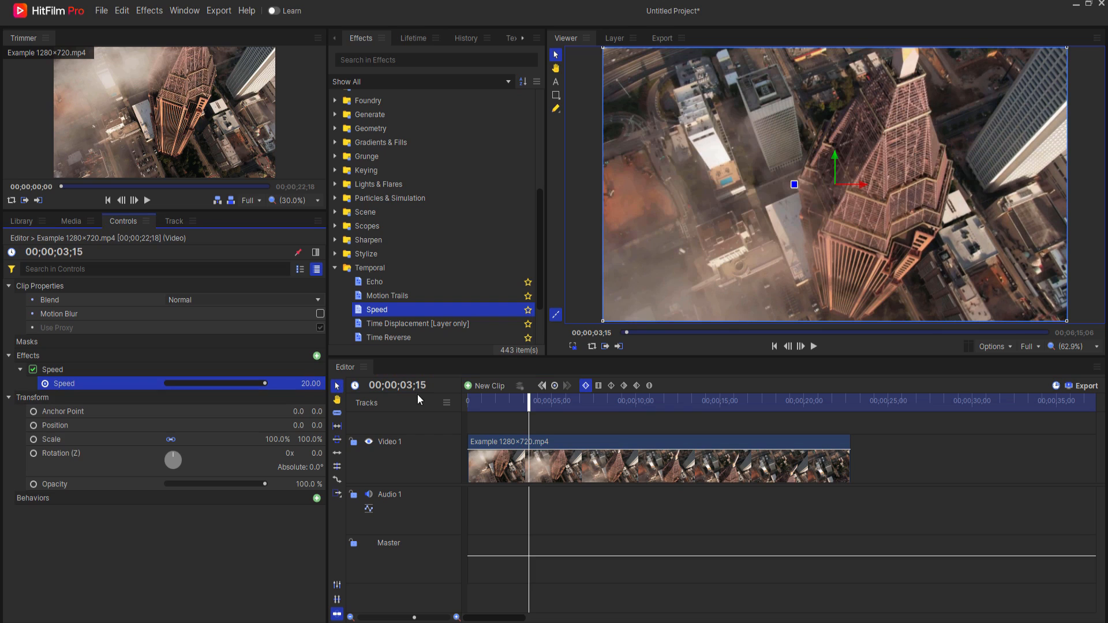
left_click(397, 385)
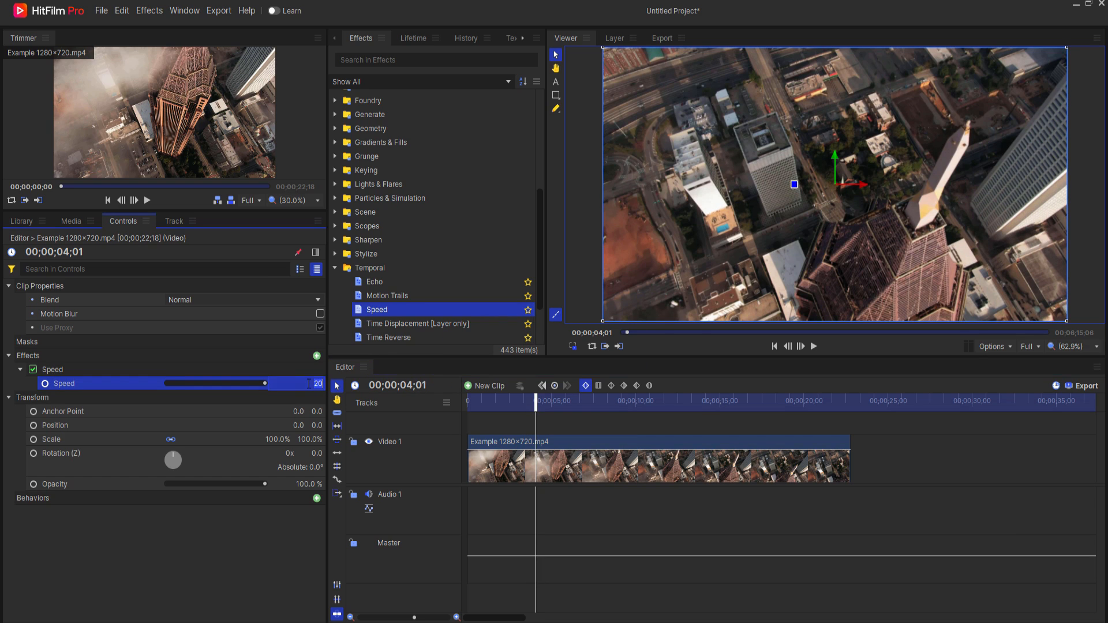
type("1.00")
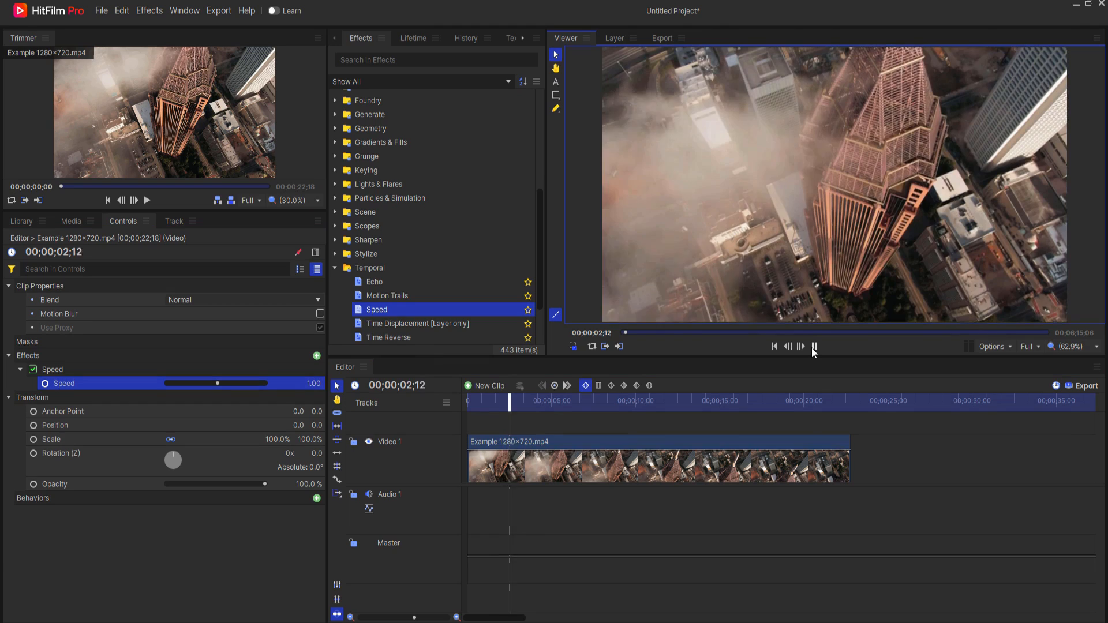
Step: Play back and scrub through the speed ramp to check it
left_click(812, 346)
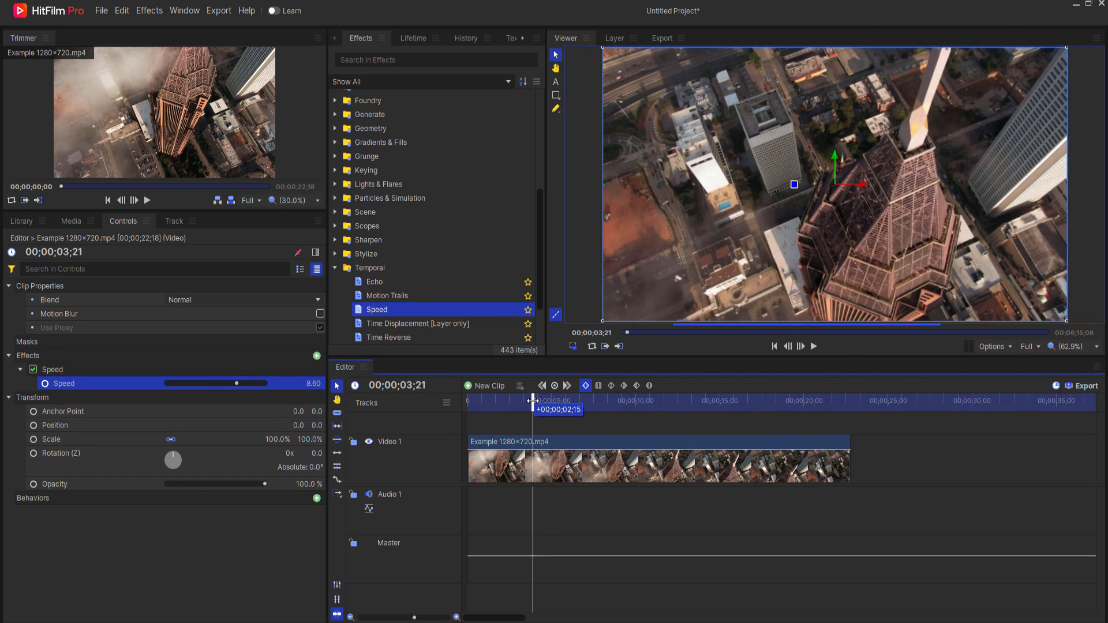
left_click_drag(237, 384, 250, 383)
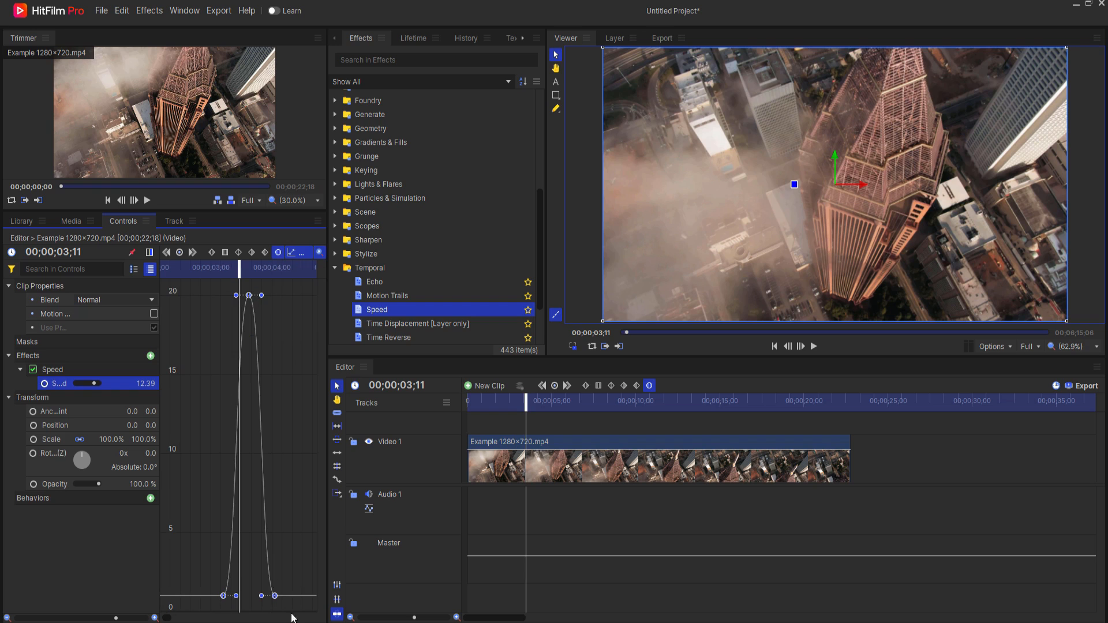
mouse_move(235, 597)
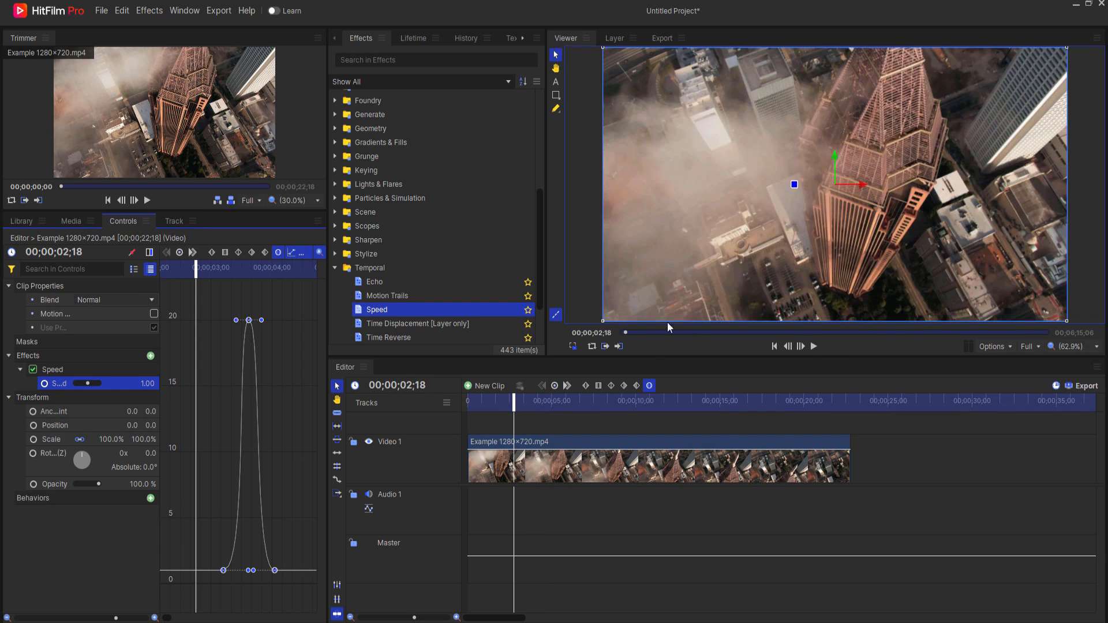
Step: Step the playhead past the smoothed Speed ramp to confirm it returns to 1.00
left_click(801, 346)
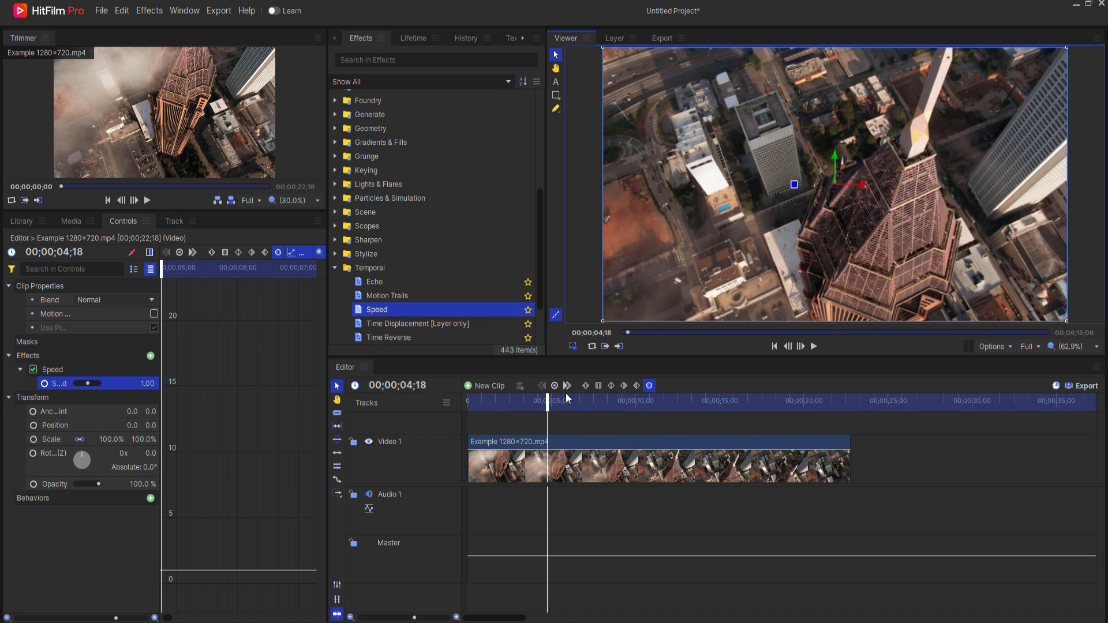
left_click(812, 346)
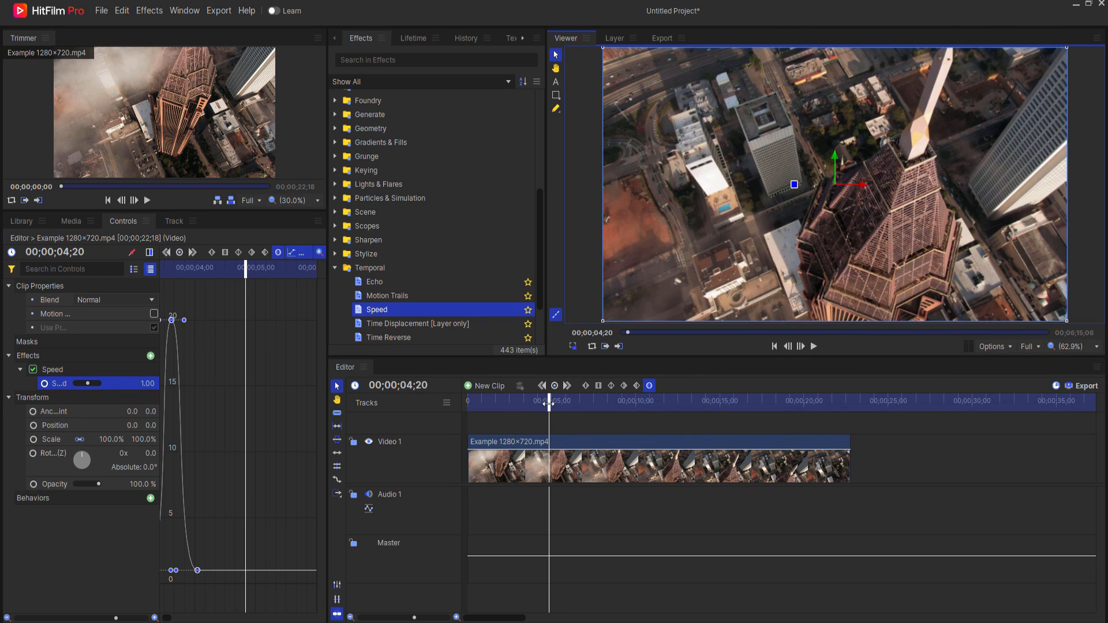
Step: Scrub forward and settle the playhead near the 15-second mark as the clip's end point
left_click_drag(550, 400, 689, 401)
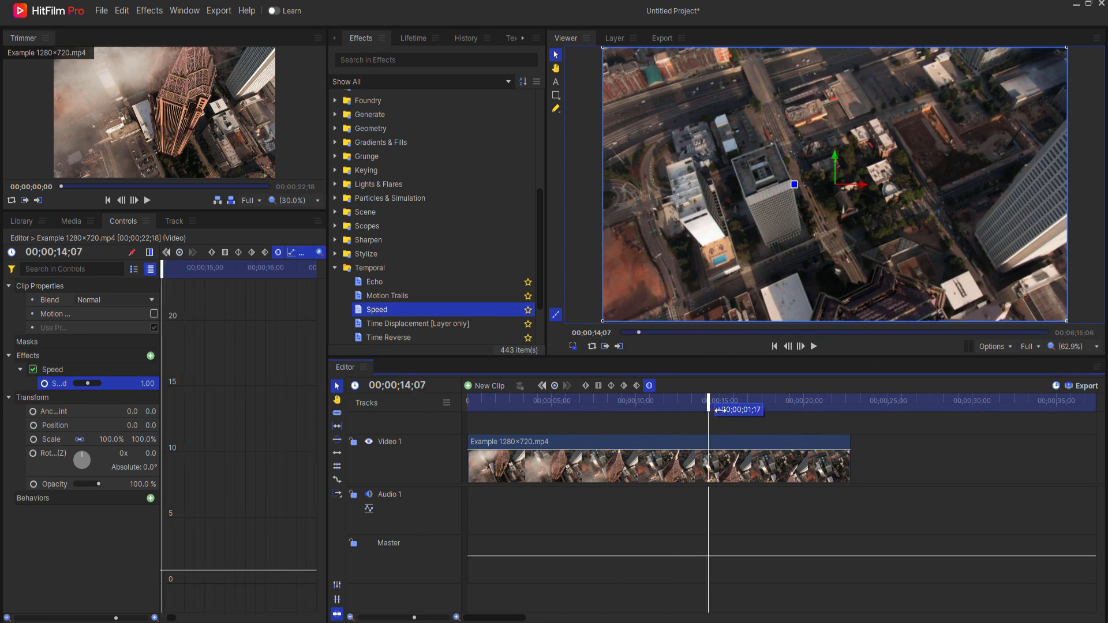
left_click_drag(706, 400, 747, 401)
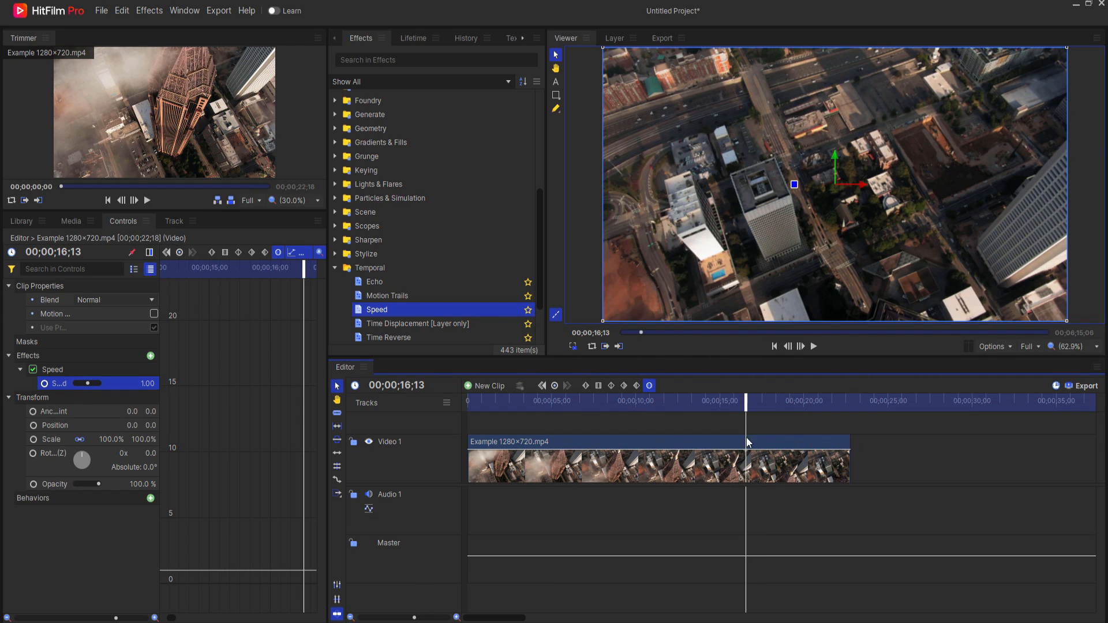
left_click_drag(742, 410, 748, 410)
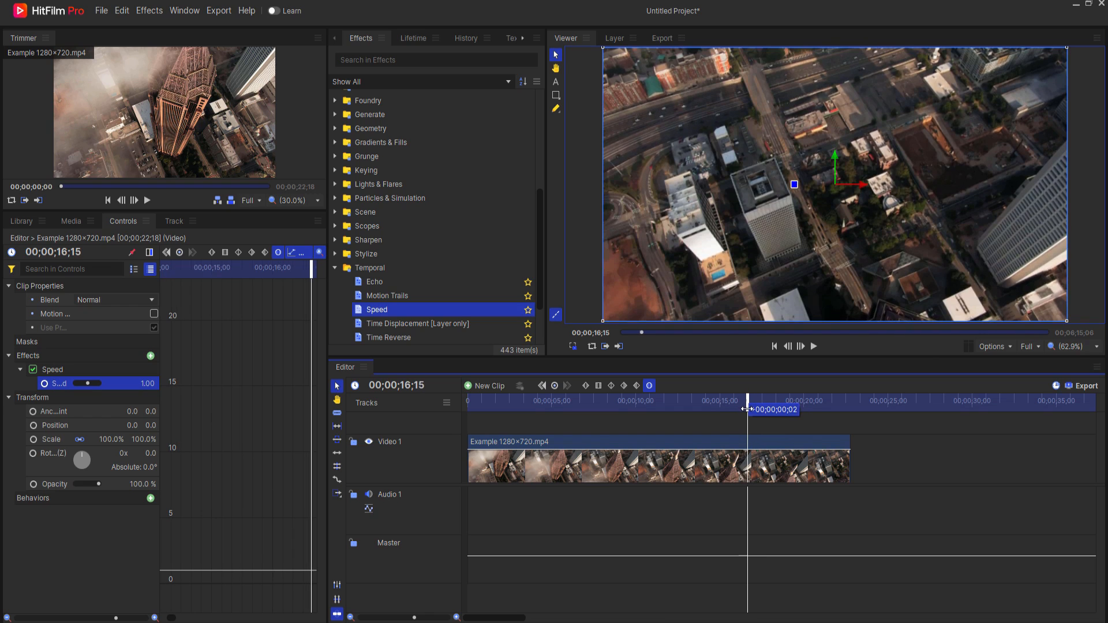
left_click_drag(747, 410, 733, 410)
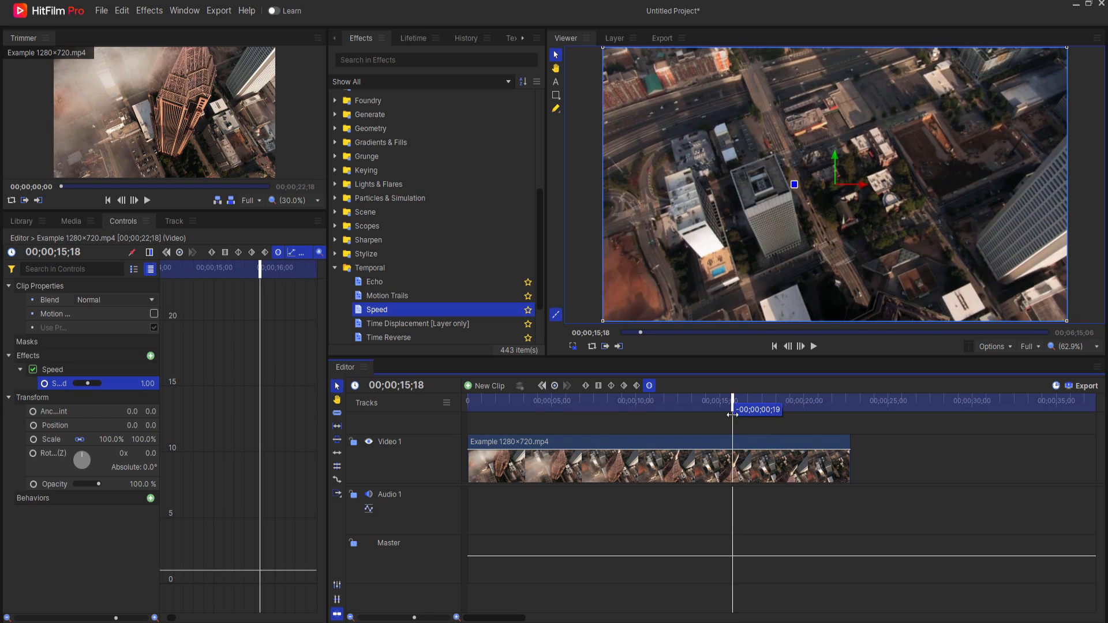
left_click_drag(758, 410, 720, 410)
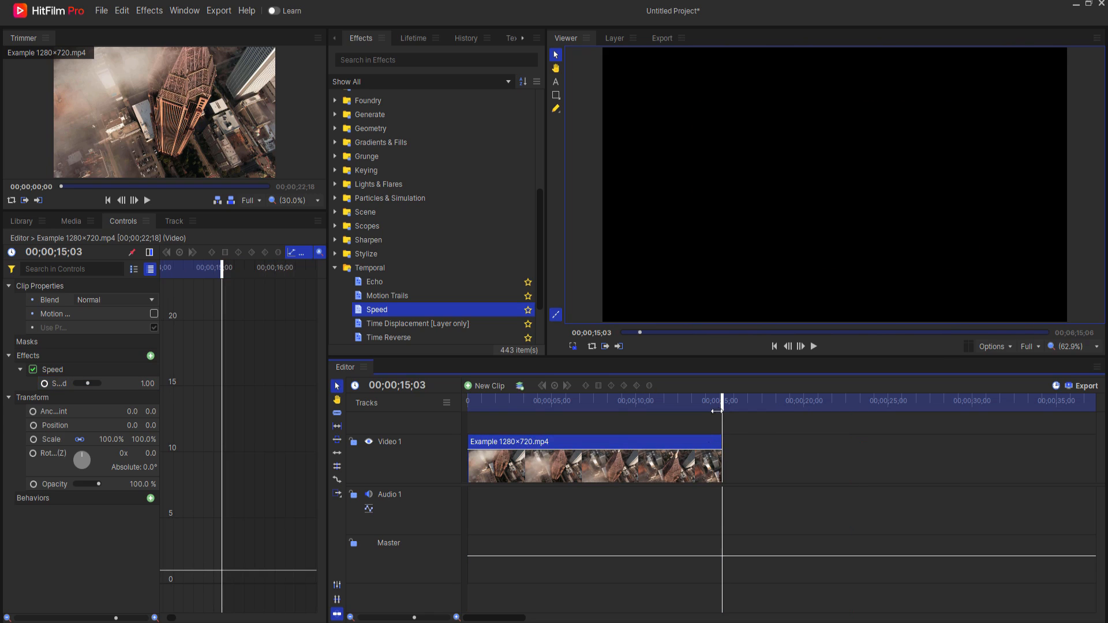
Step: Move the playhead back to around 9 seconds and reselect the clip on Video 1
left_click_drag(719, 409, 641, 410)
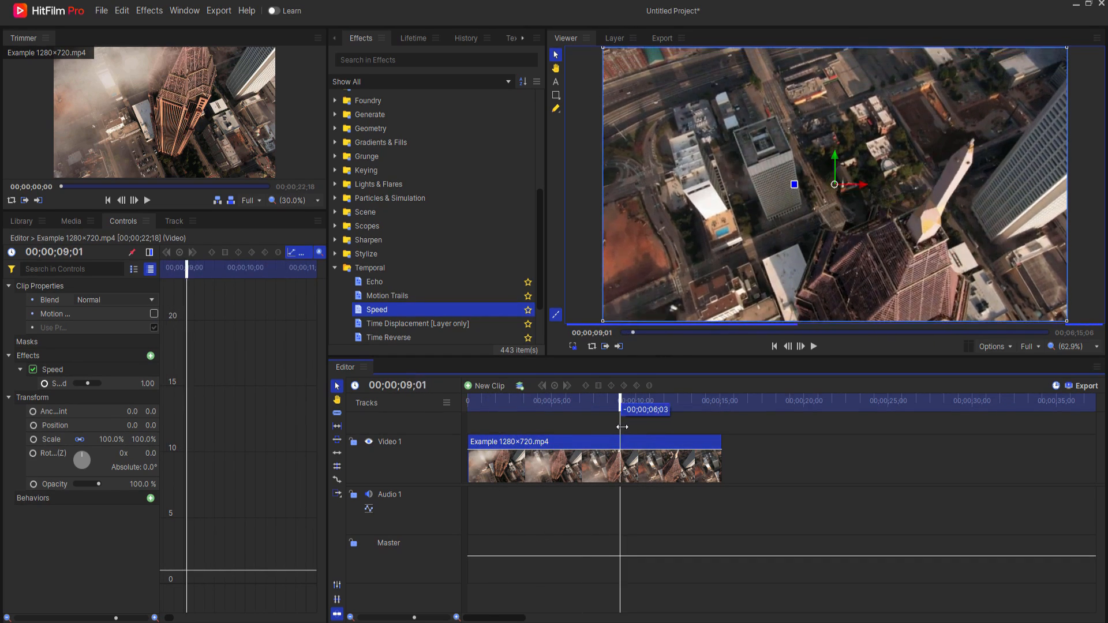
left_click(672, 442)
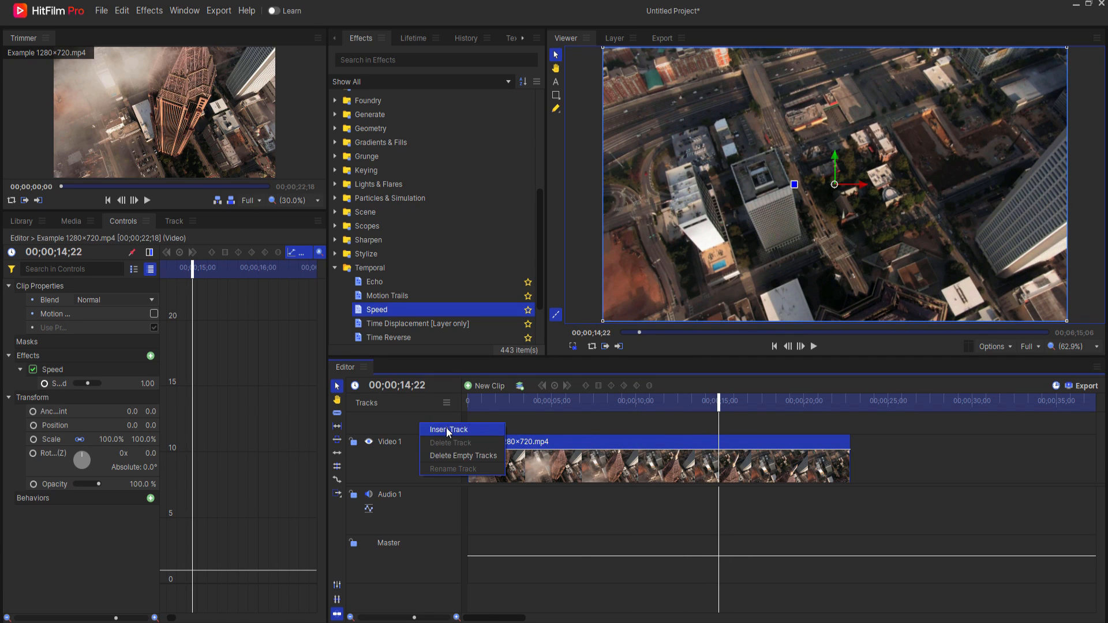
Step: Insert a Video 2 track and drop a copy of the aerial clip onto it around 14 seconds
left_click(449, 429)
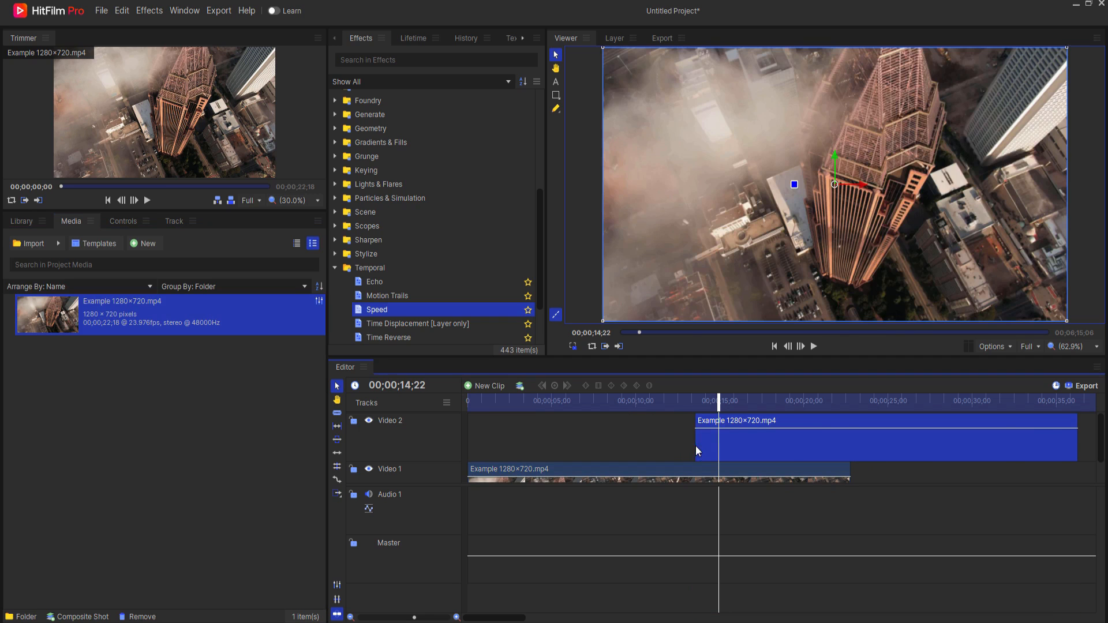
left_click(813, 346)
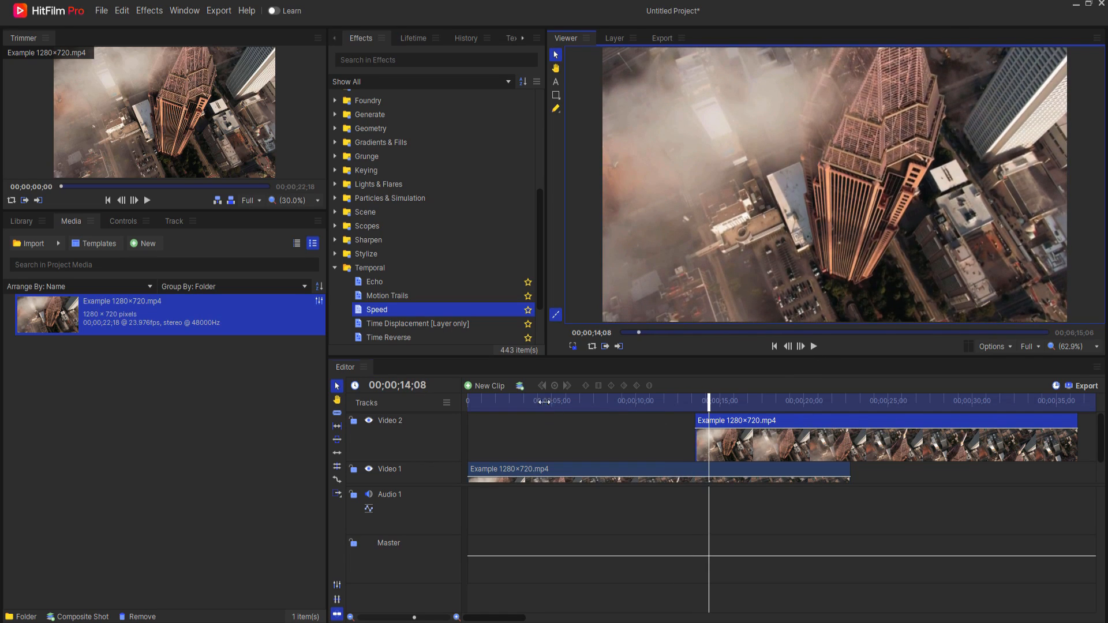
left_click_drag(709, 400, 599, 401)
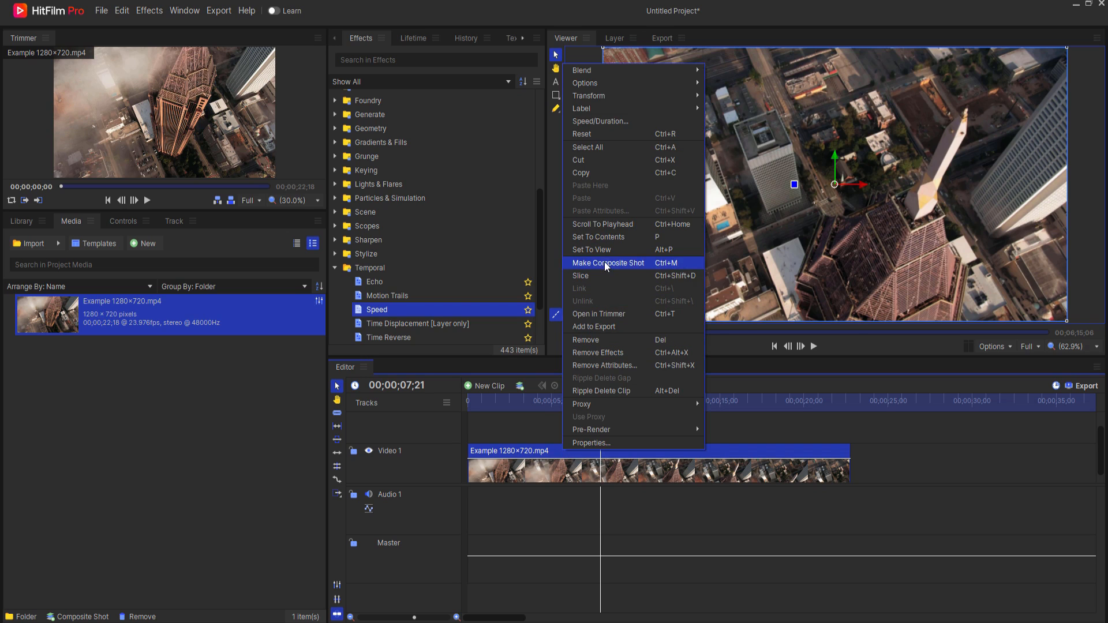
Step: Convert the ramped clip into 'Example 1280×720.mp4 Composite Shot' with Editor Sequence settings
left_click(607, 263)
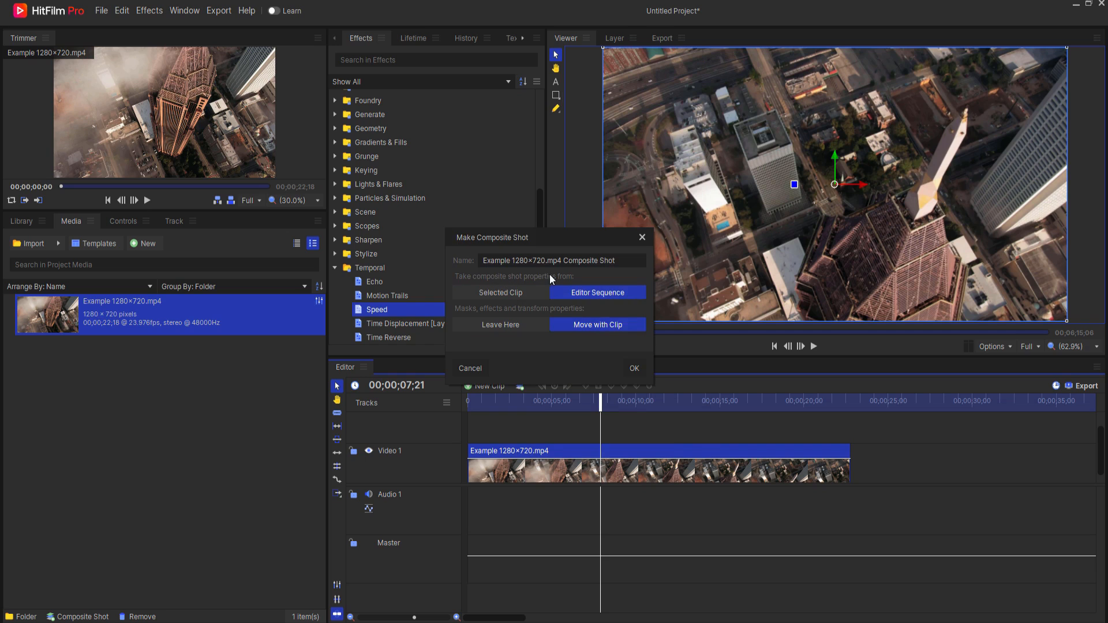
mouse_move(458, 316)
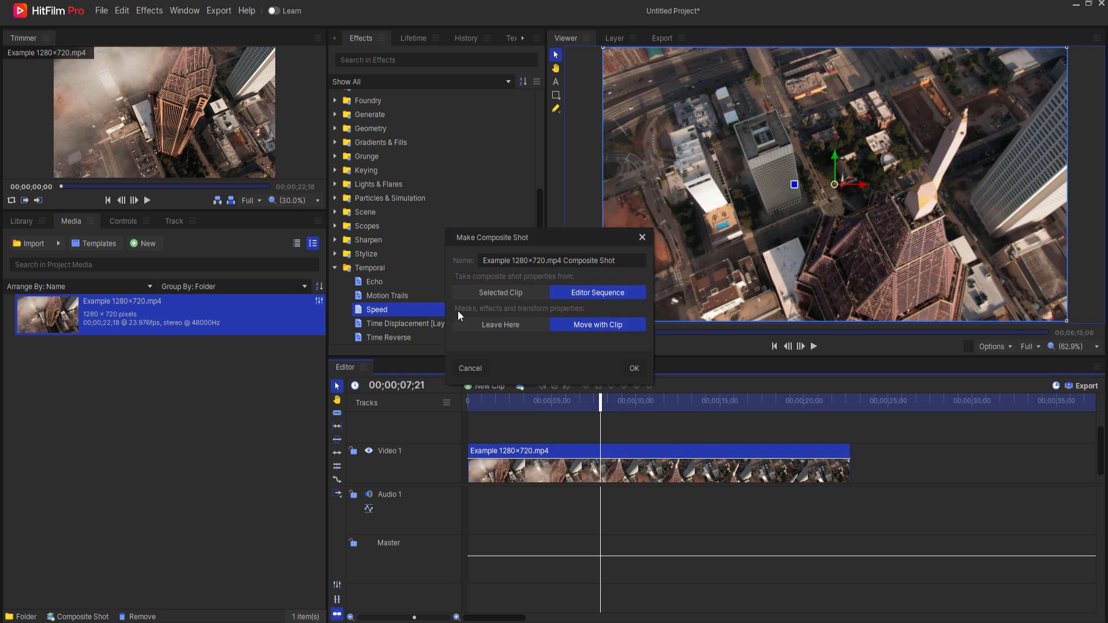
mouse_move(578, 316)
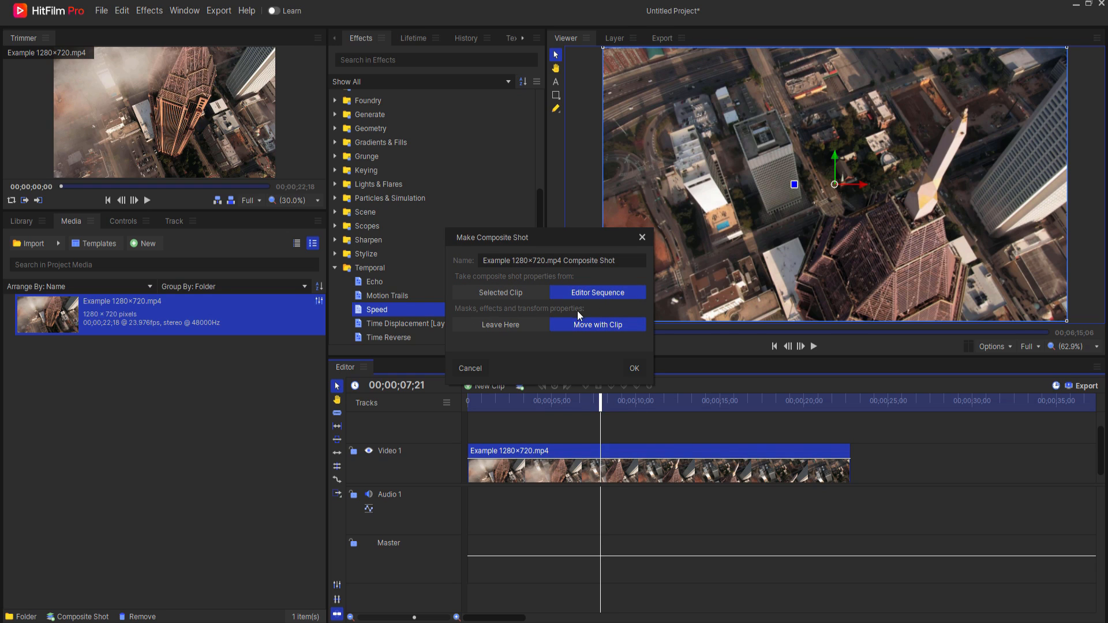
mouse_move(638, 385)
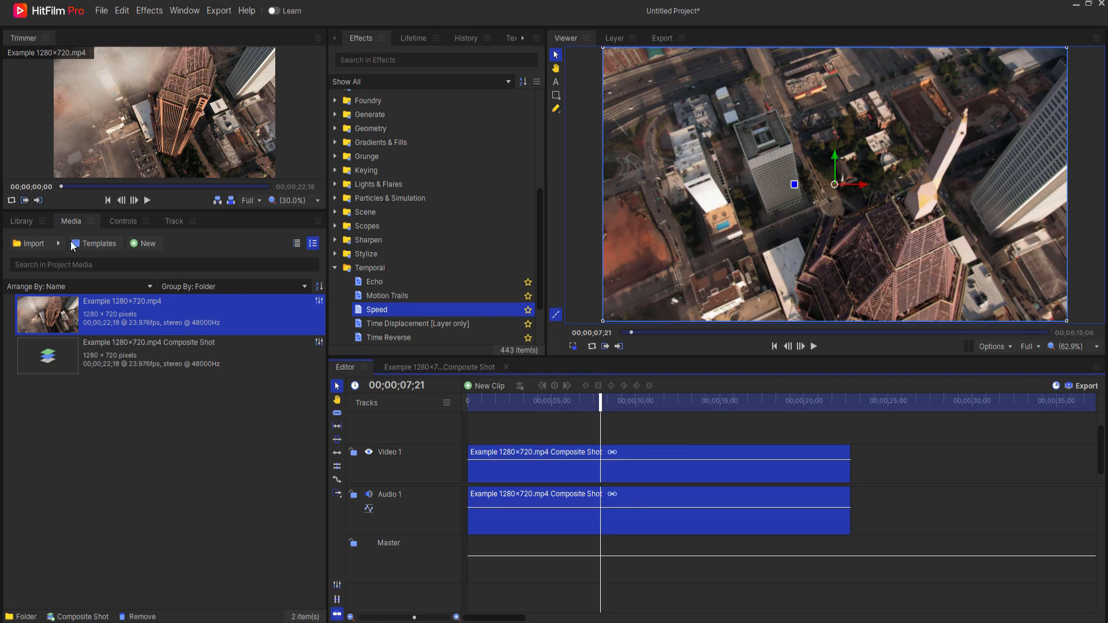
Step: Trim the composite shot's end to roughly 11 seconds and play it back from the start
left_click(122, 221)
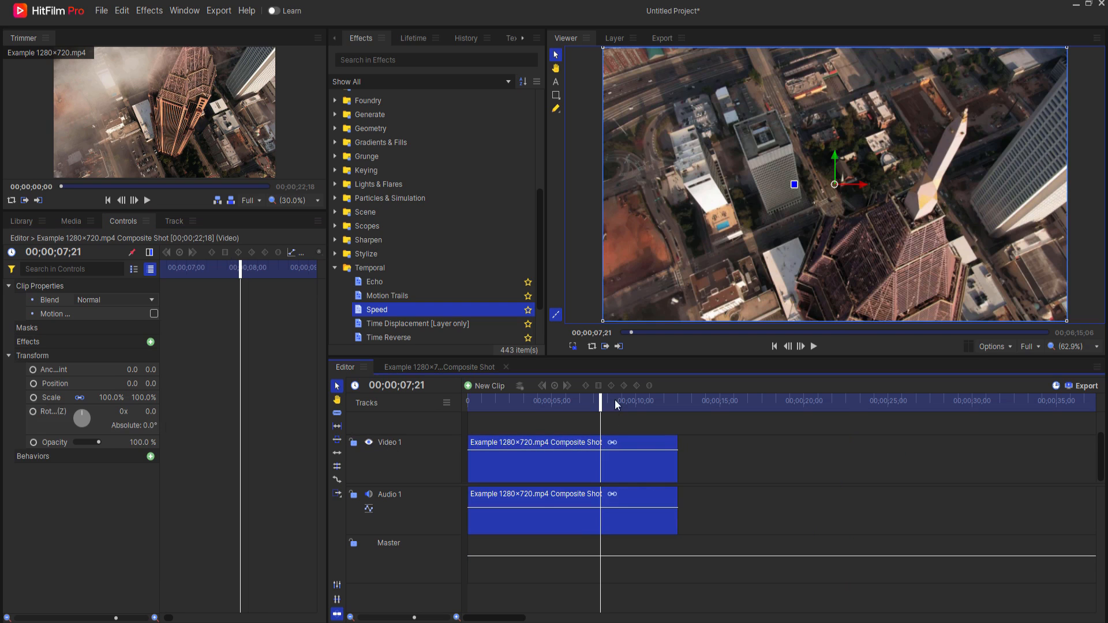
left_click_drag(601, 399, 595, 399)
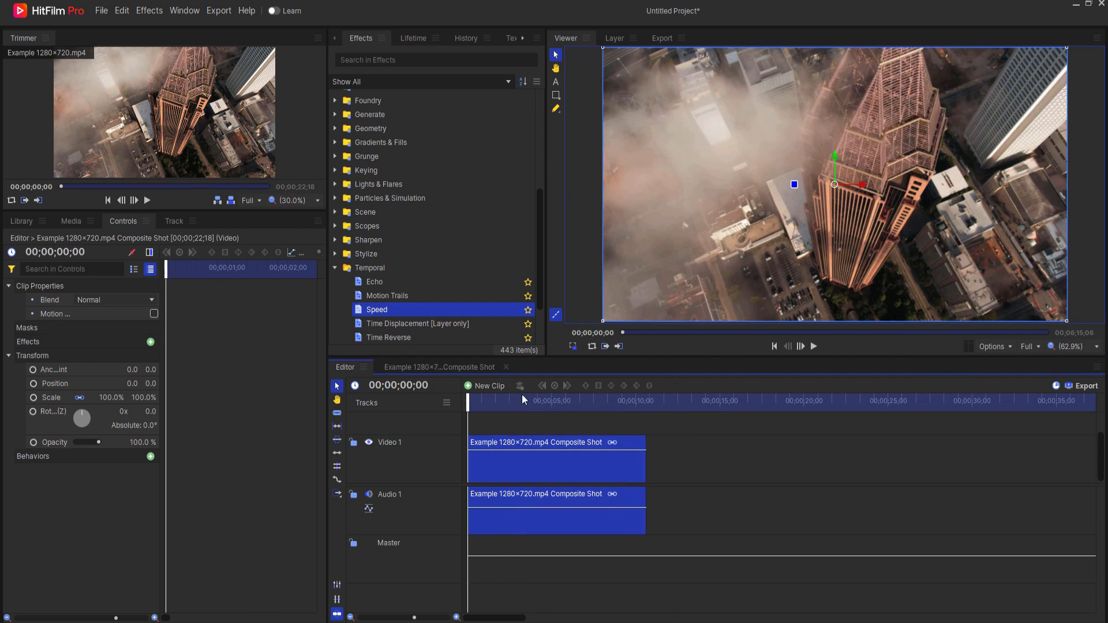
left_click(812, 345)
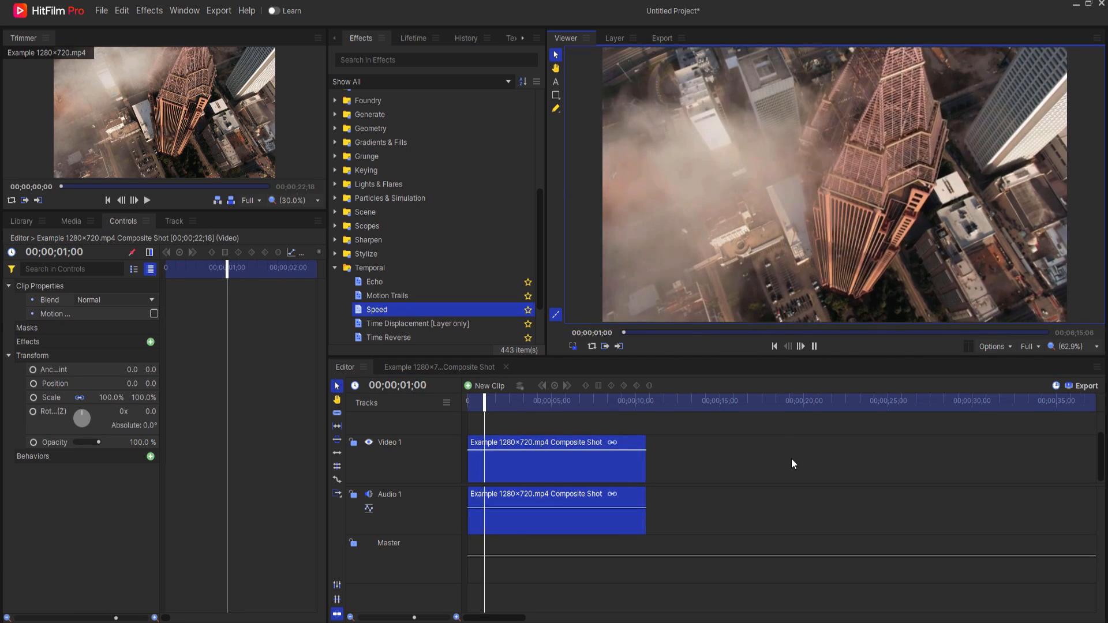
left_click(813, 345)
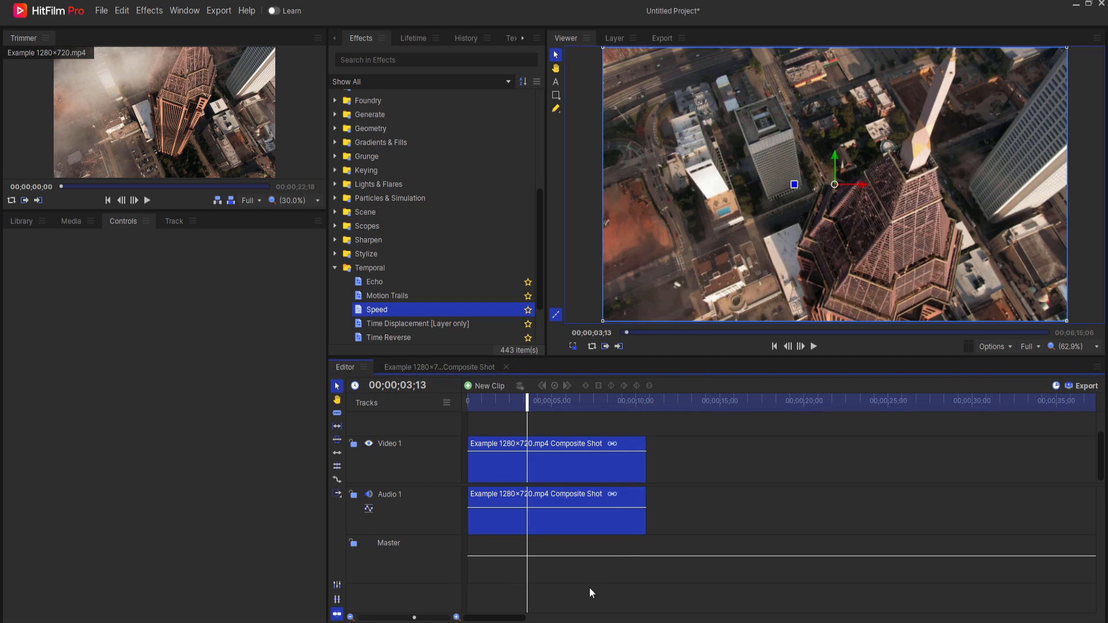
mouse_move(709, 599)
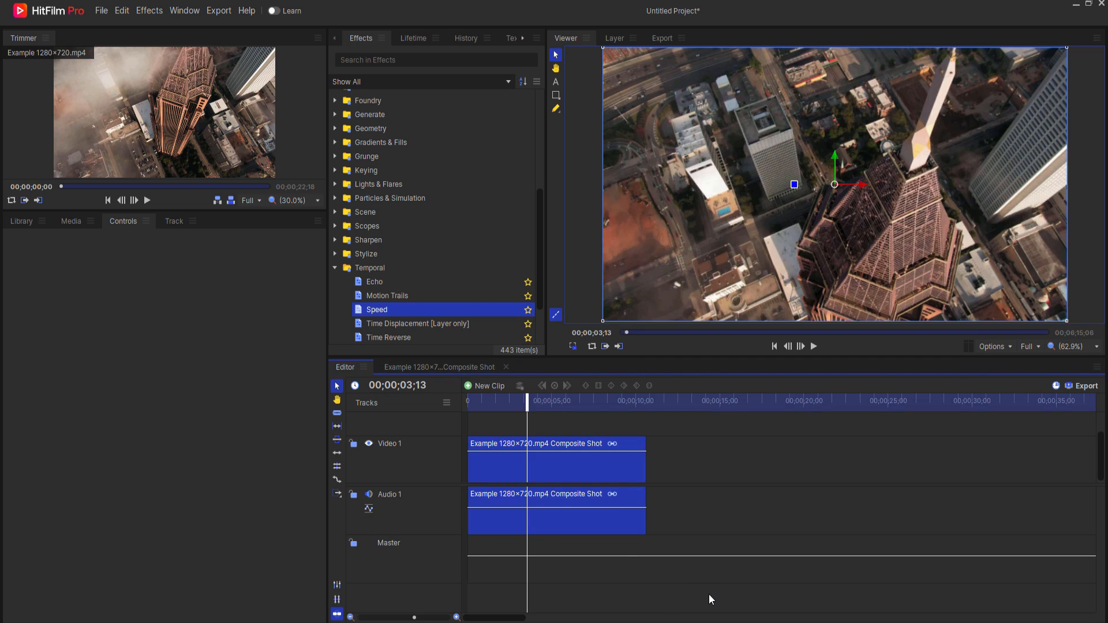